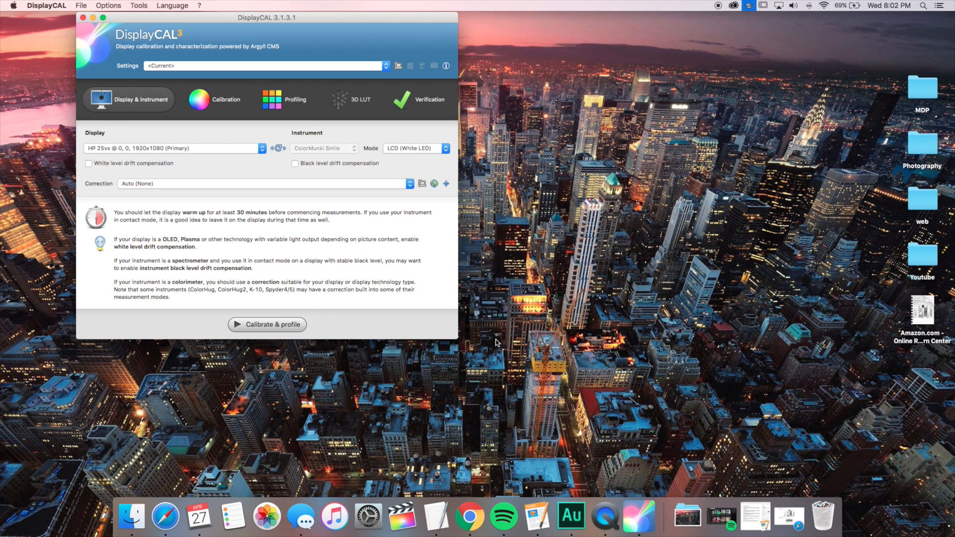
mouse_move(392, 72)
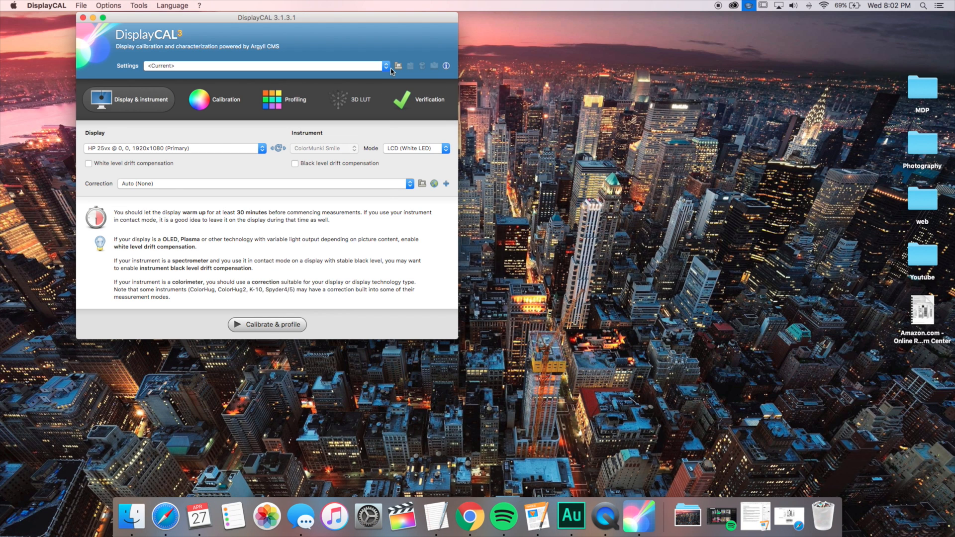
Load the Default (Gamma 2.2) preset and keep the HP 25vx display with its instrument settings.
click(384, 65)
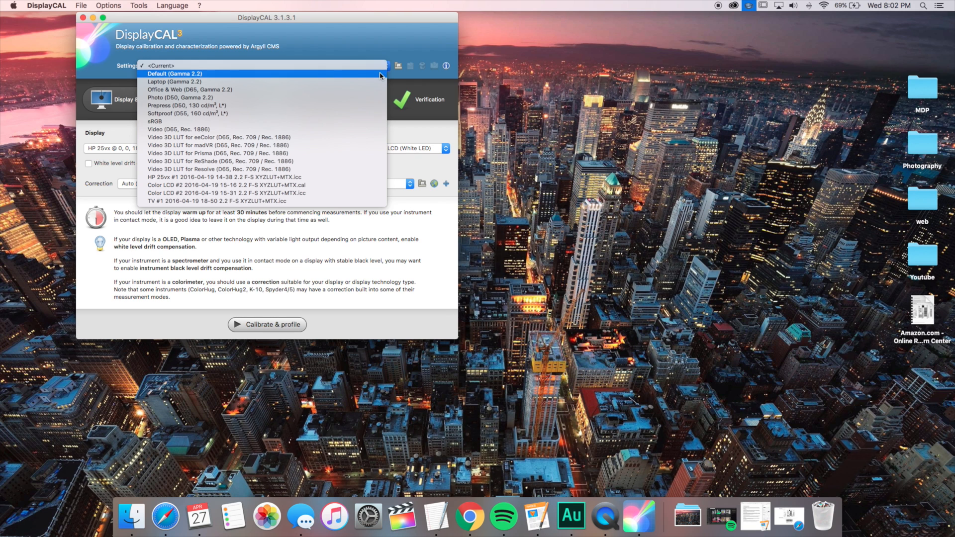
click(174, 74)
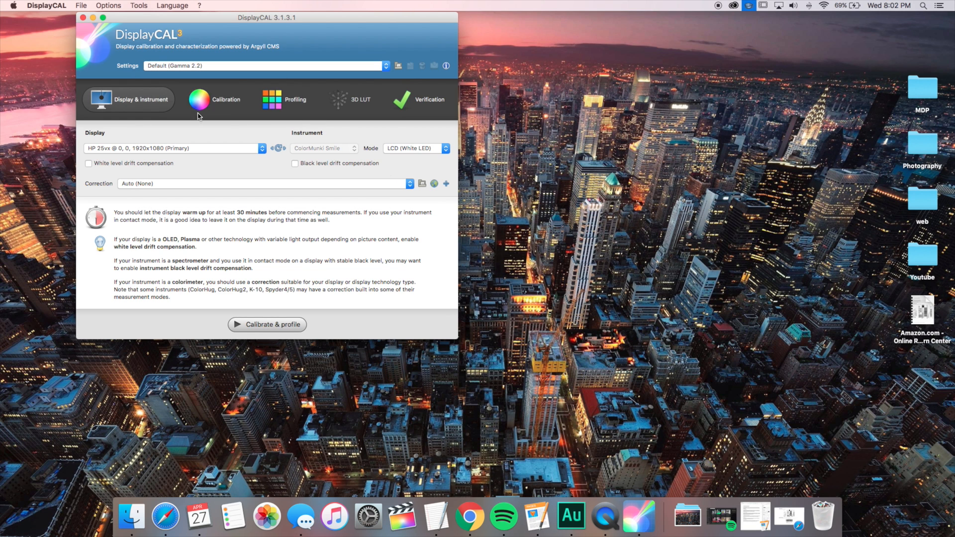
click(199, 99)
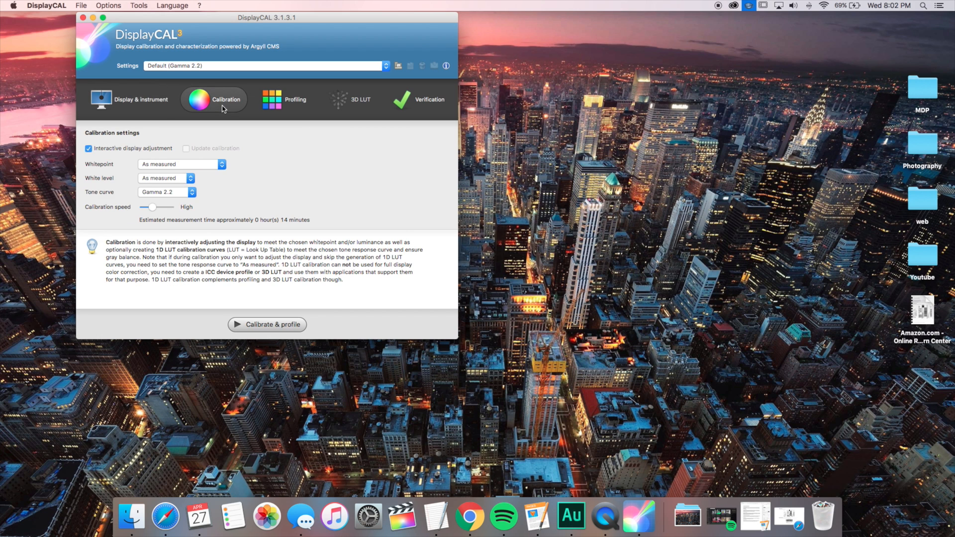
click(98, 100)
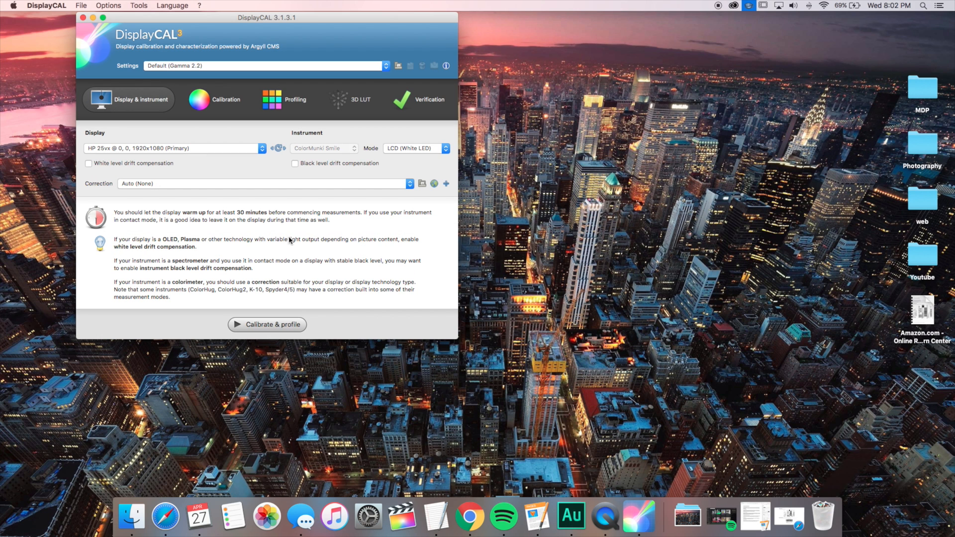
mouse_move(440, 116)
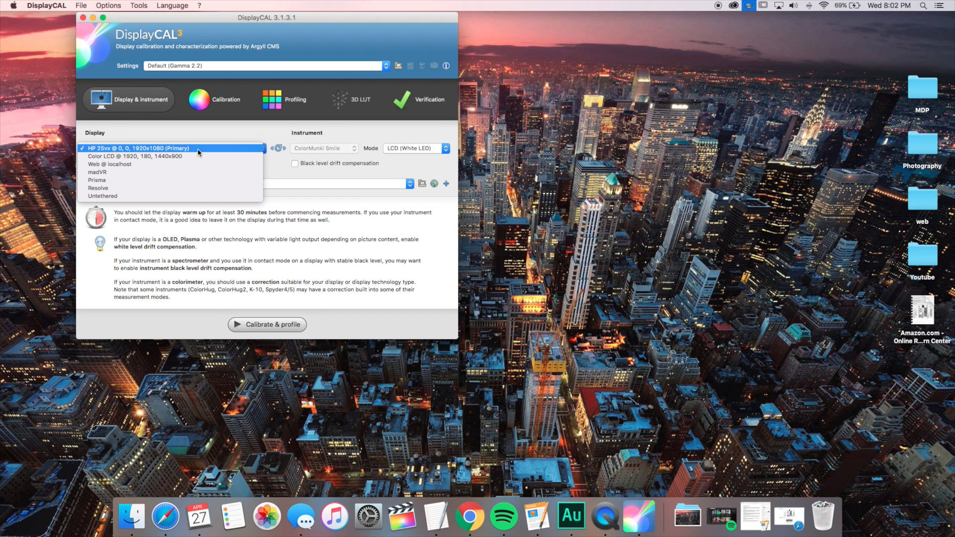
click(137, 148)
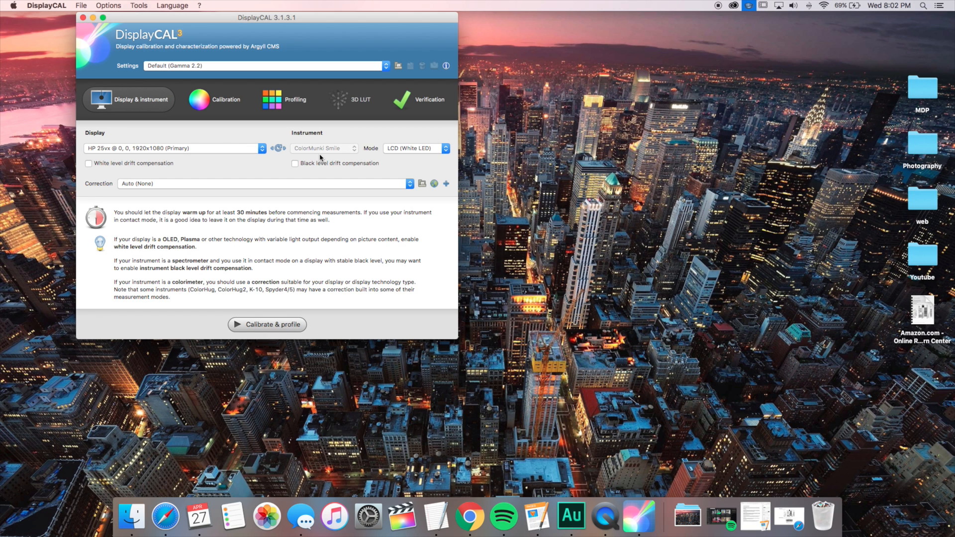
mouse_move(305, 149)
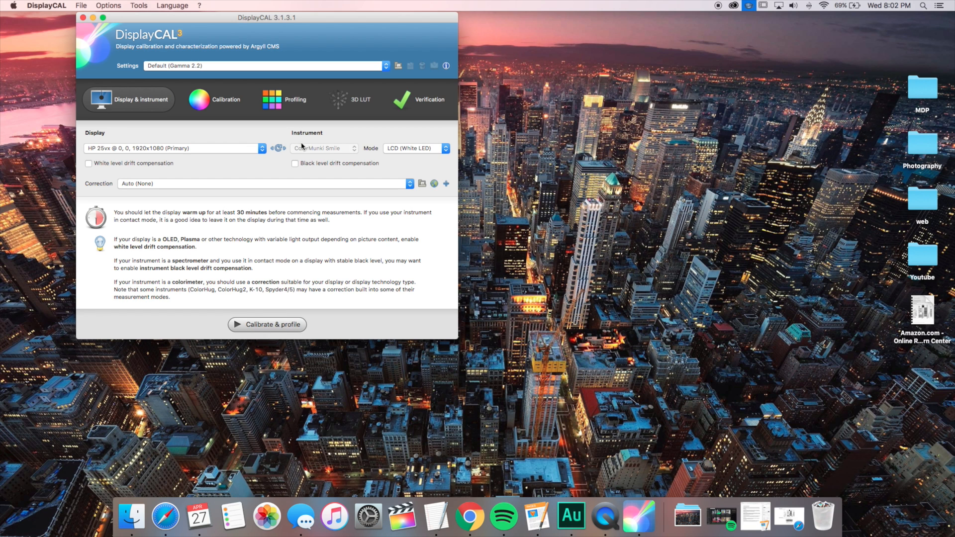
mouse_move(369, 158)
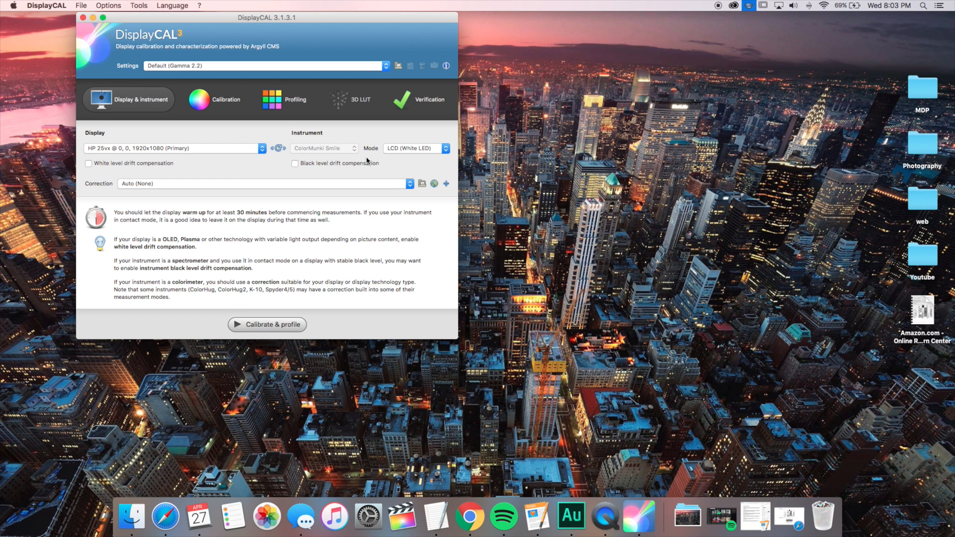
click(262, 183)
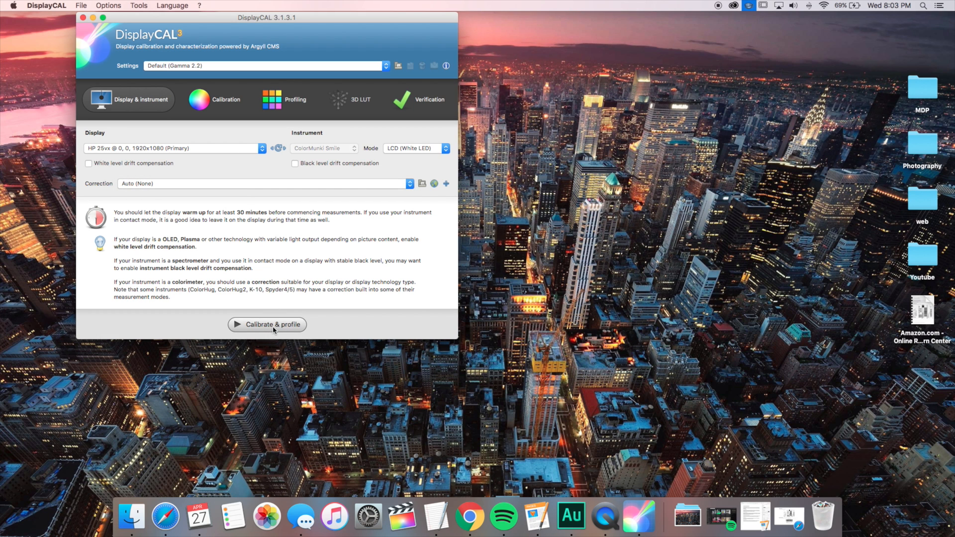
Start the calibrate-and-profile run so the measurement area window appears.
click(268, 324)
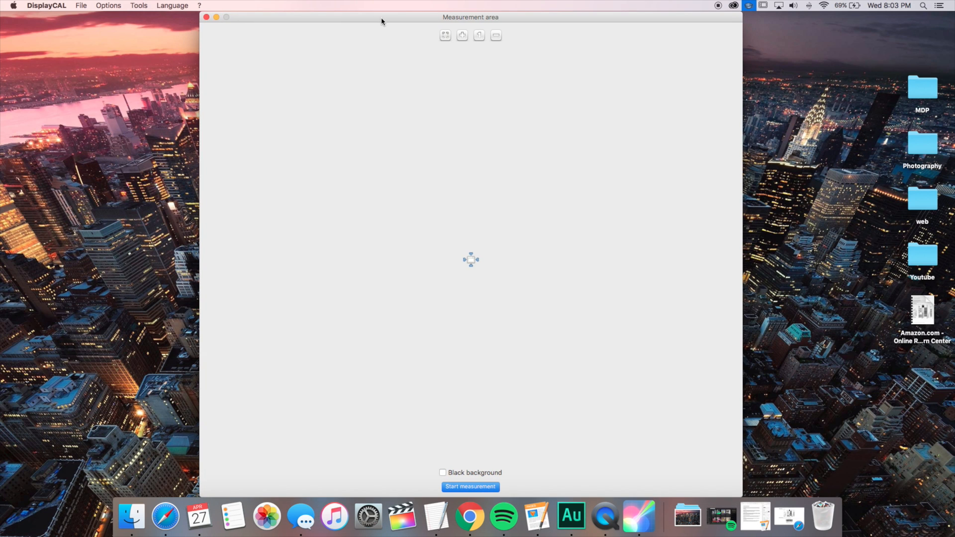
mouse_move(444, 473)
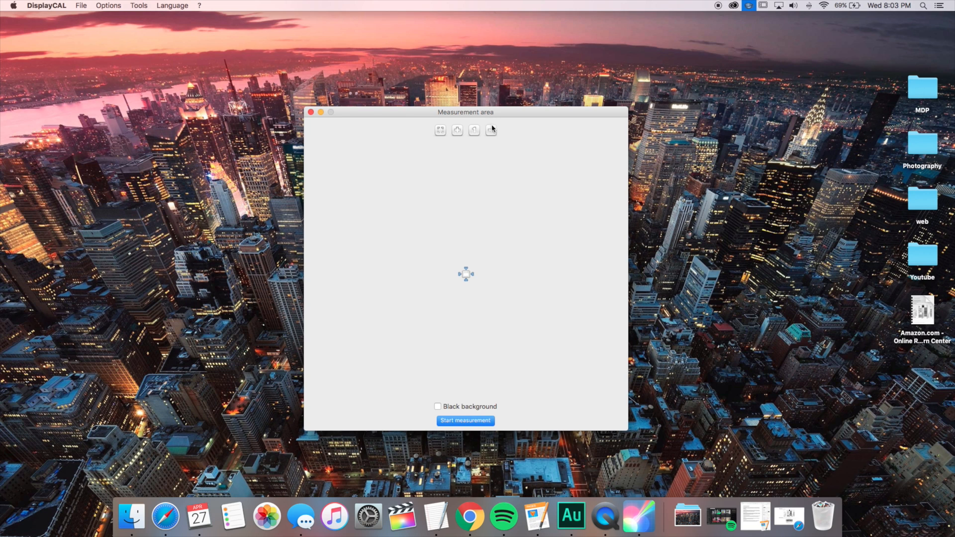
mouse_move(498, 168)
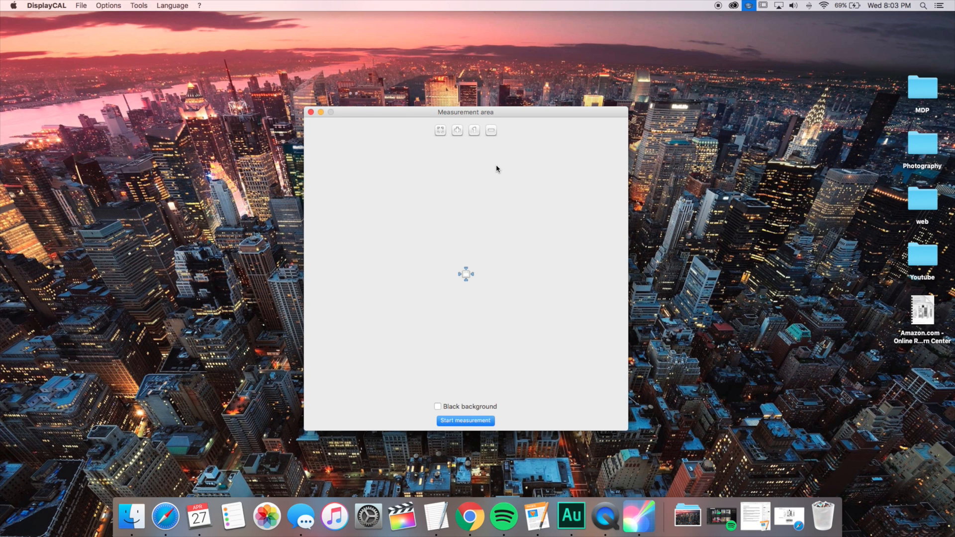
mouse_move(476, 197)
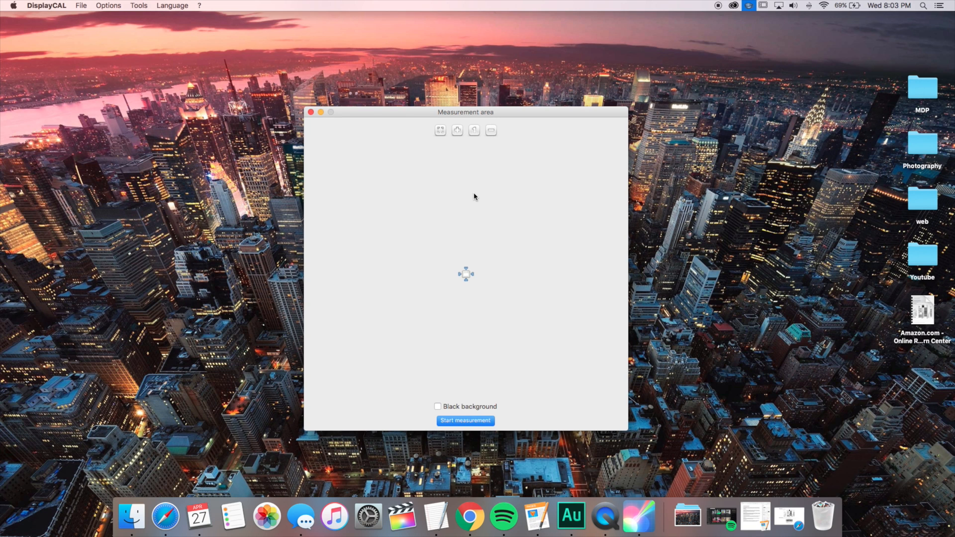
mouse_move(475, 196)
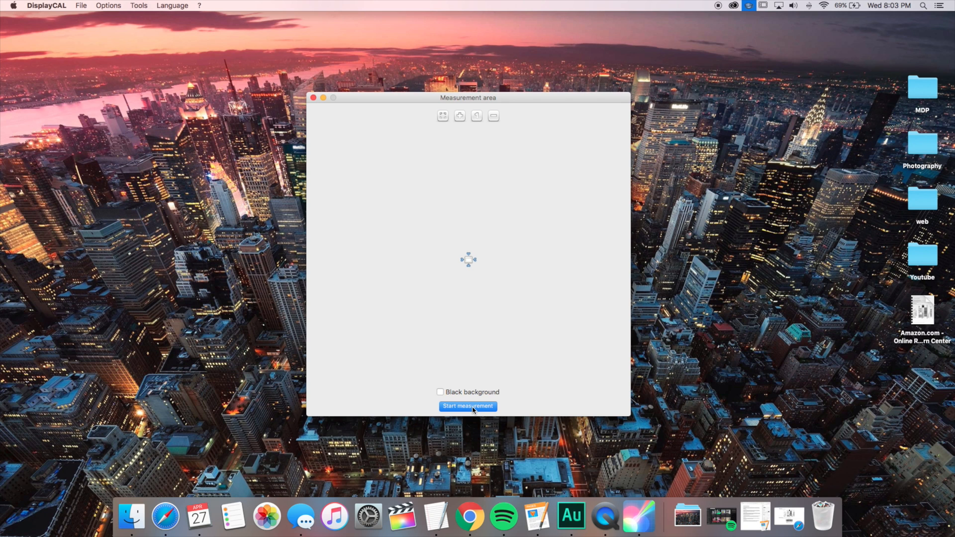
Measure the whitepoint and white level in interactive display adjustment, then continue to calibration.
click(468, 406)
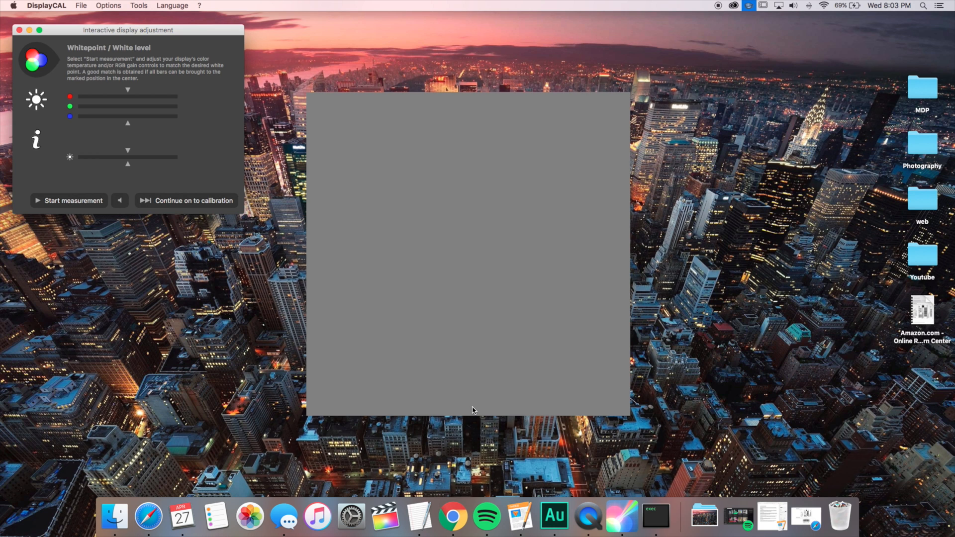
click(68, 201)
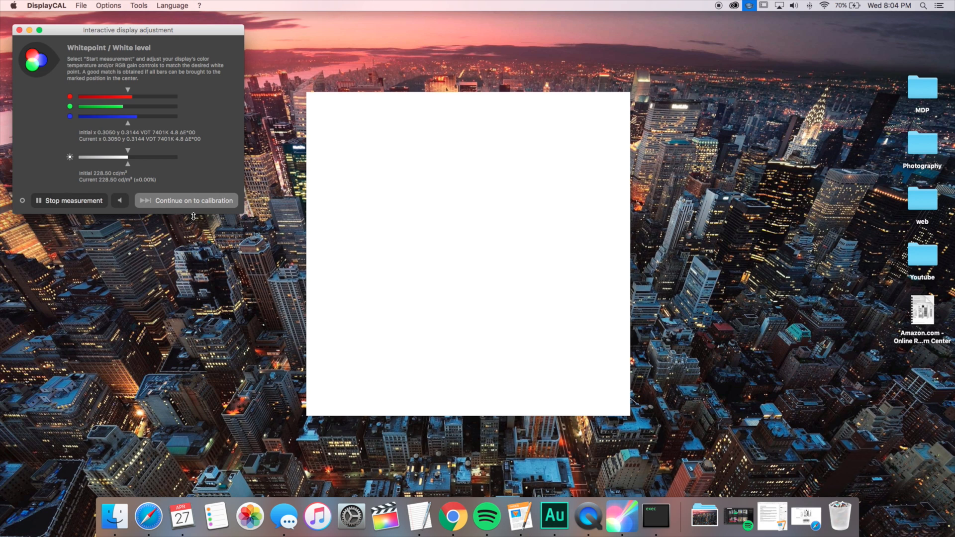
click(68, 201)
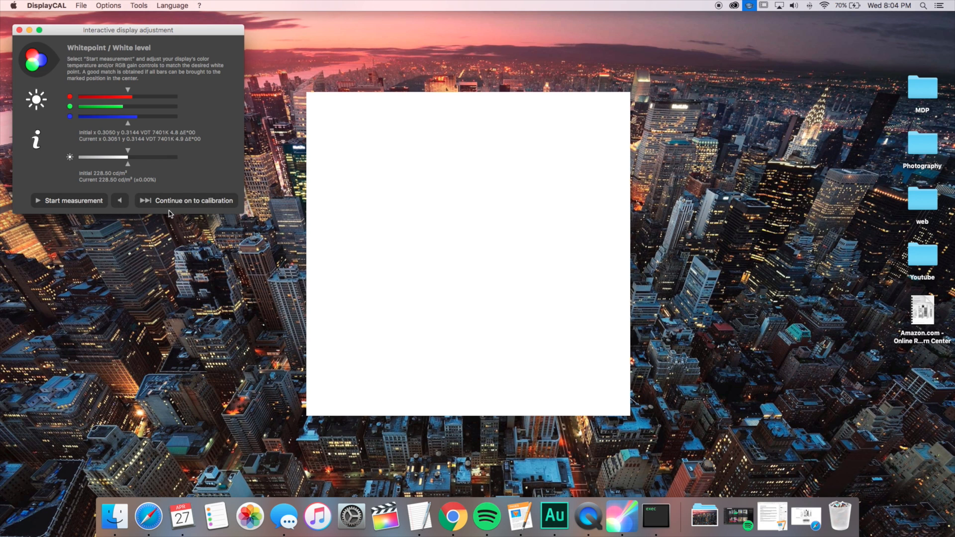
click(193, 201)
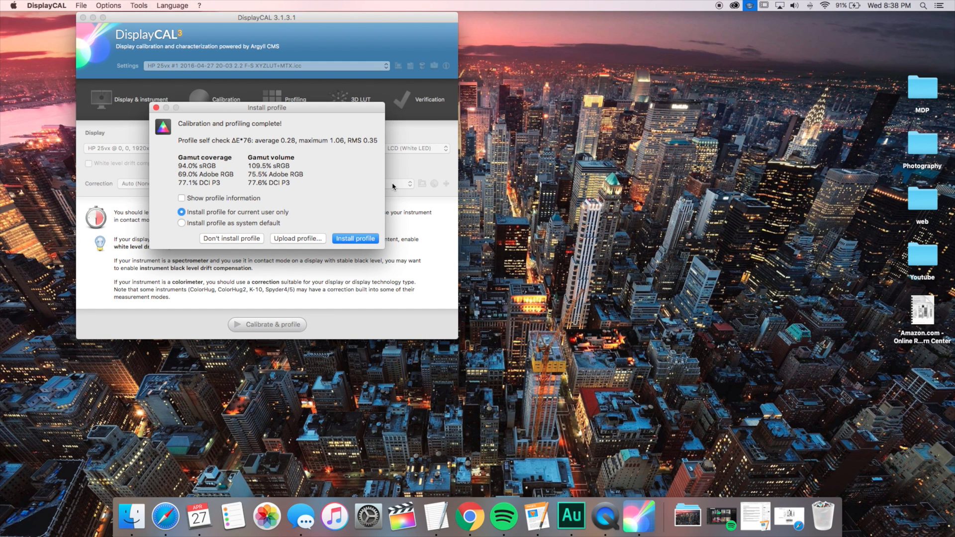
mouse_move(333, 177)
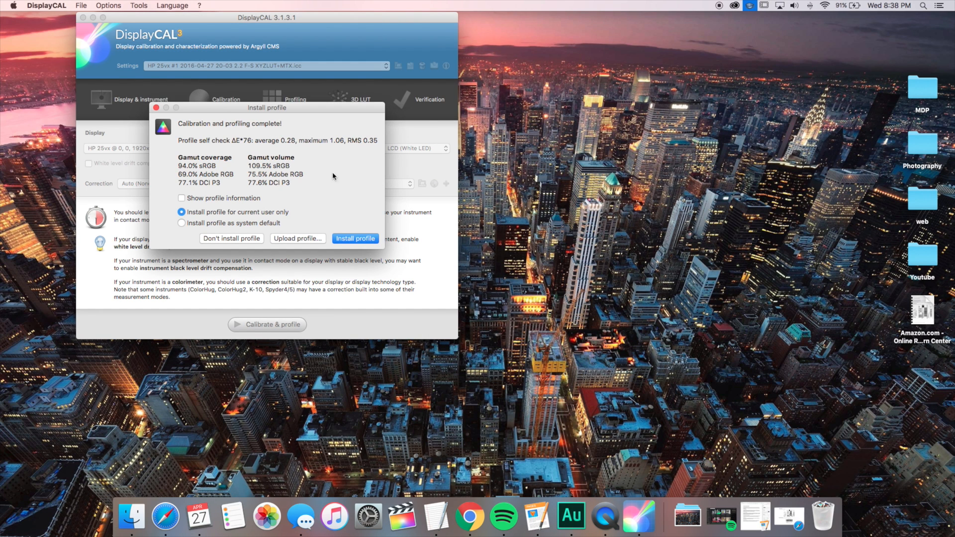
mouse_move(304, 142)
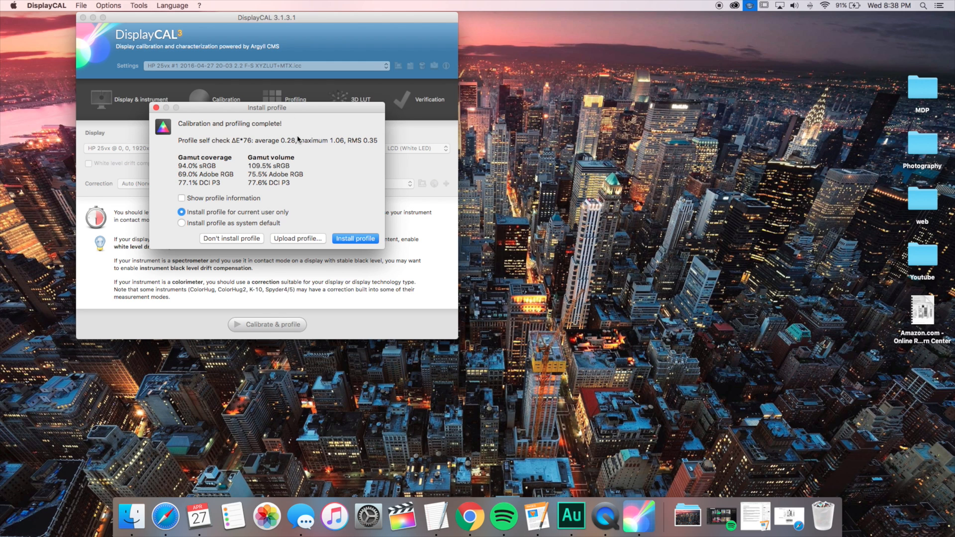
mouse_move(215, 177)
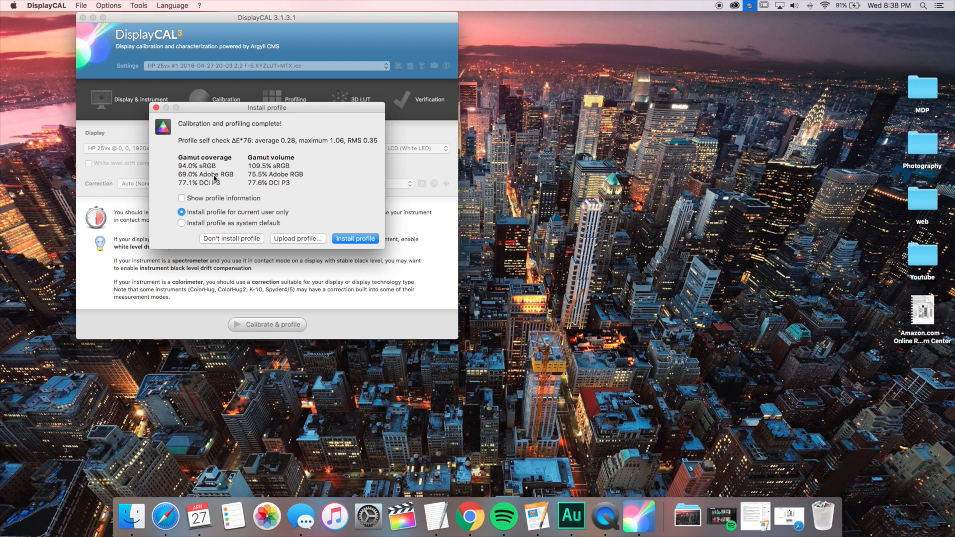
mouse_move(205, 174)
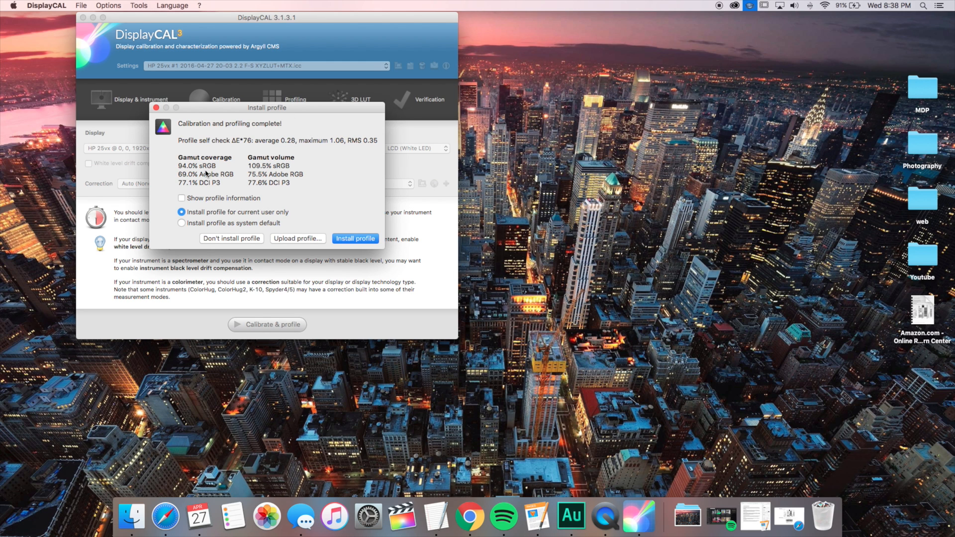
mouse_move(214, 174)
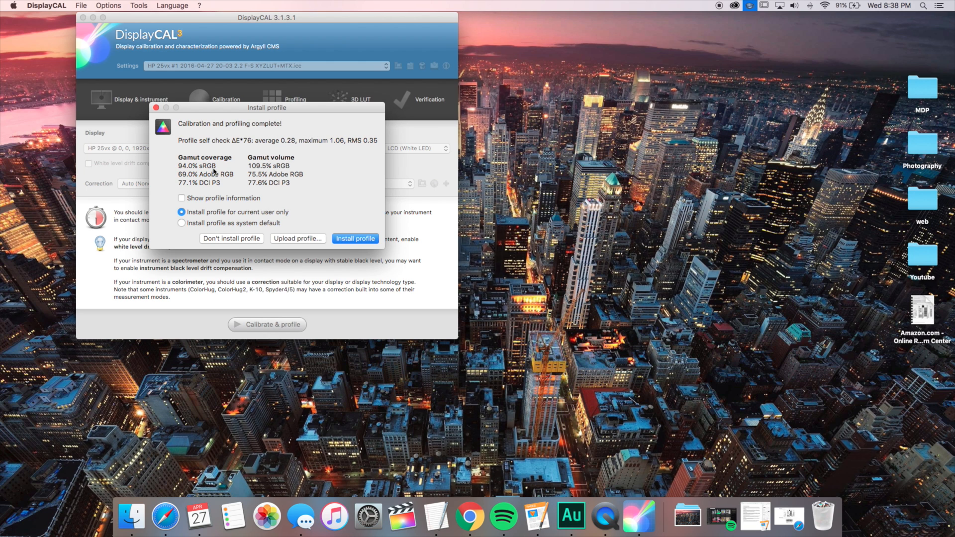
mouse_move(191, 180)
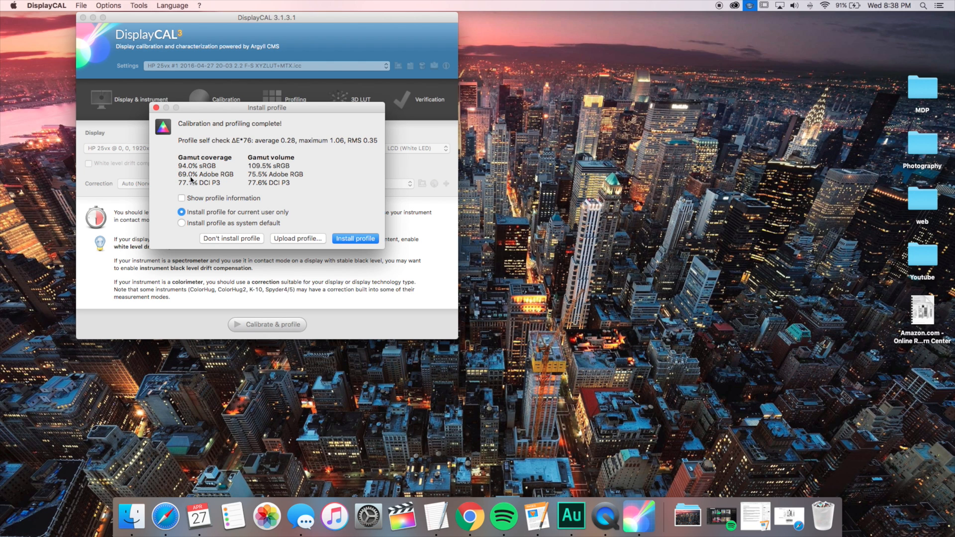
mouse_move(233, 185)
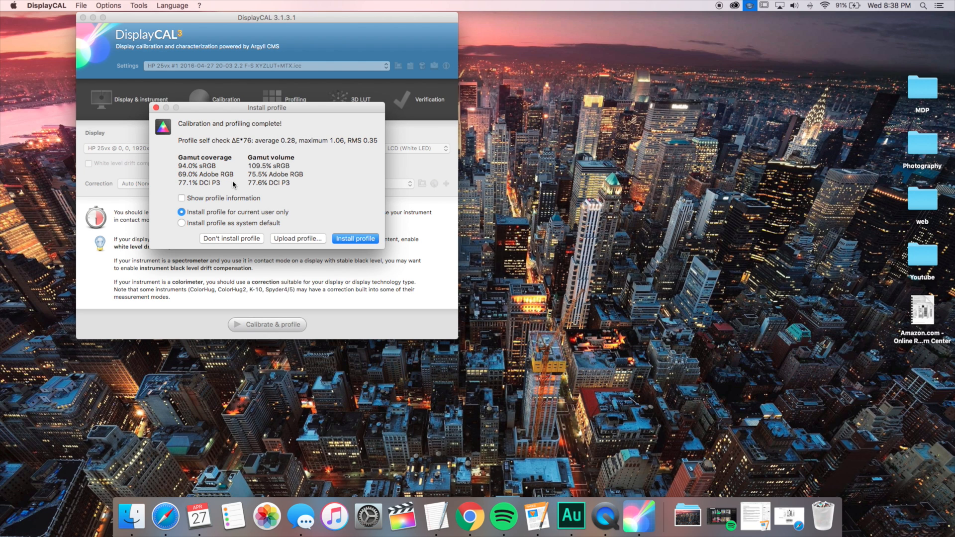
mouse_move(215, 198)
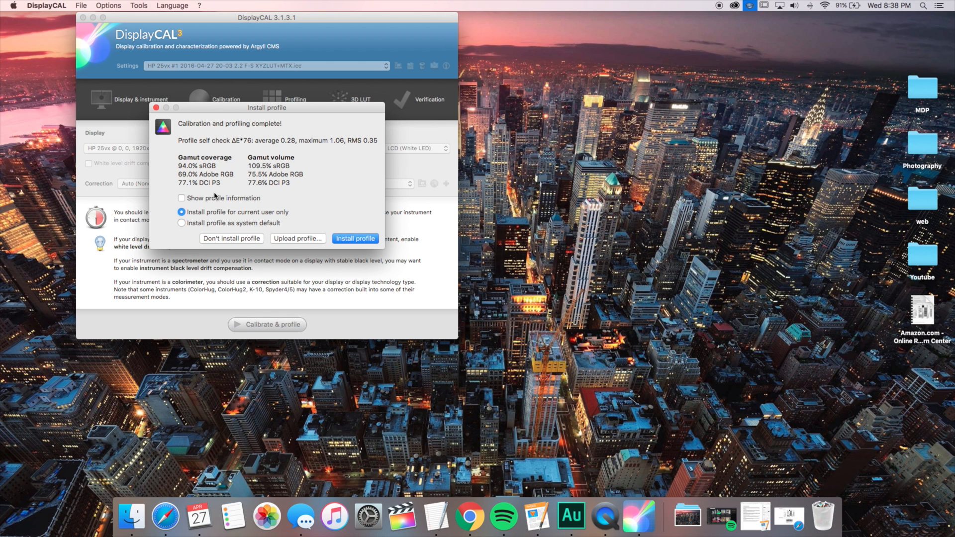
mouse_move(285, 161)
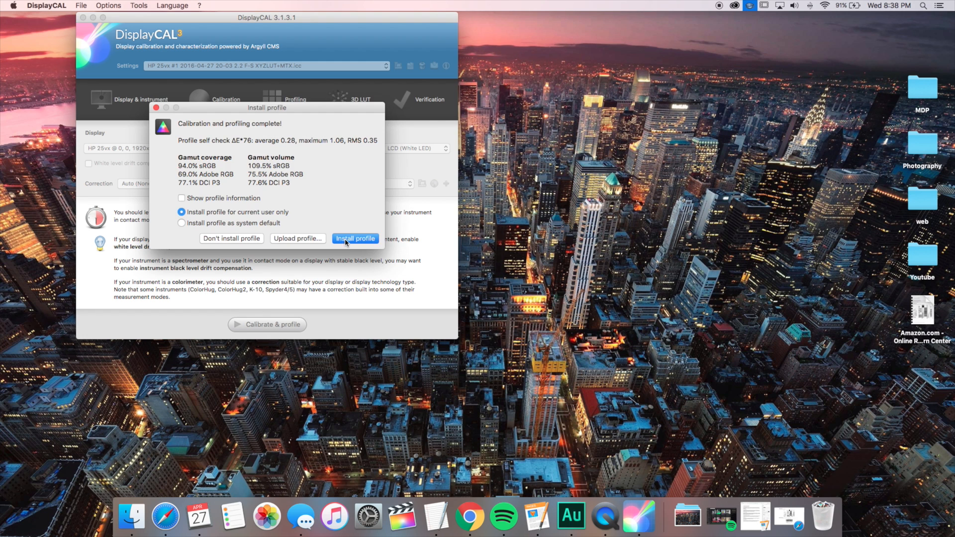
Install the new HP 25vx profile for the current user and acknowledge the confirmation.
click(355, 239)
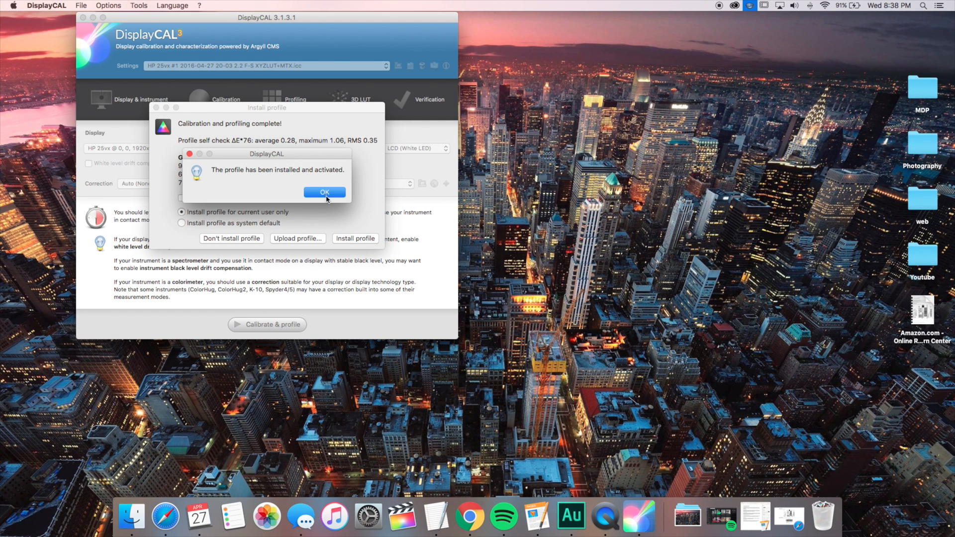
click(324, 192)
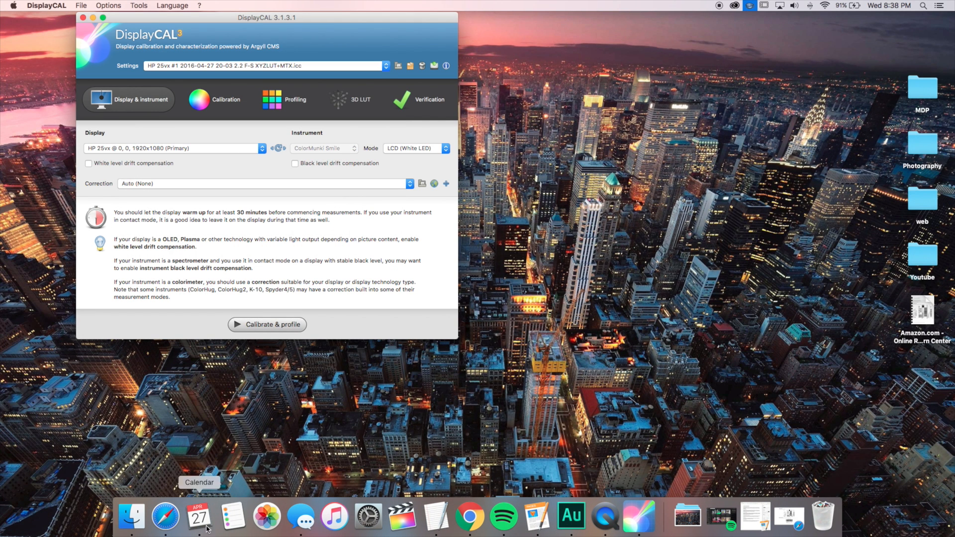
In System Preferences Displays > Color, compare the 2016-04-19 profile against the new 2016-04-27 one.
click(369, 521)
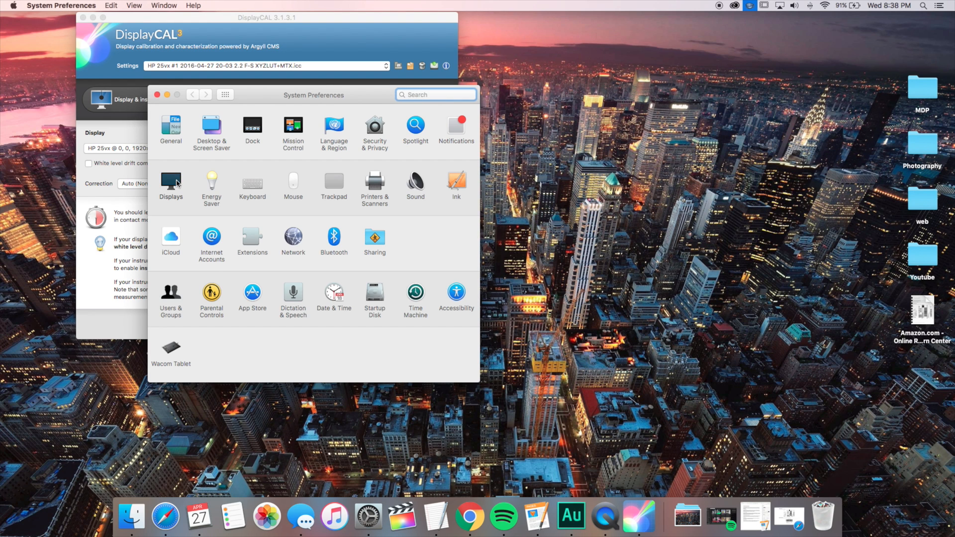
click(171, 182)
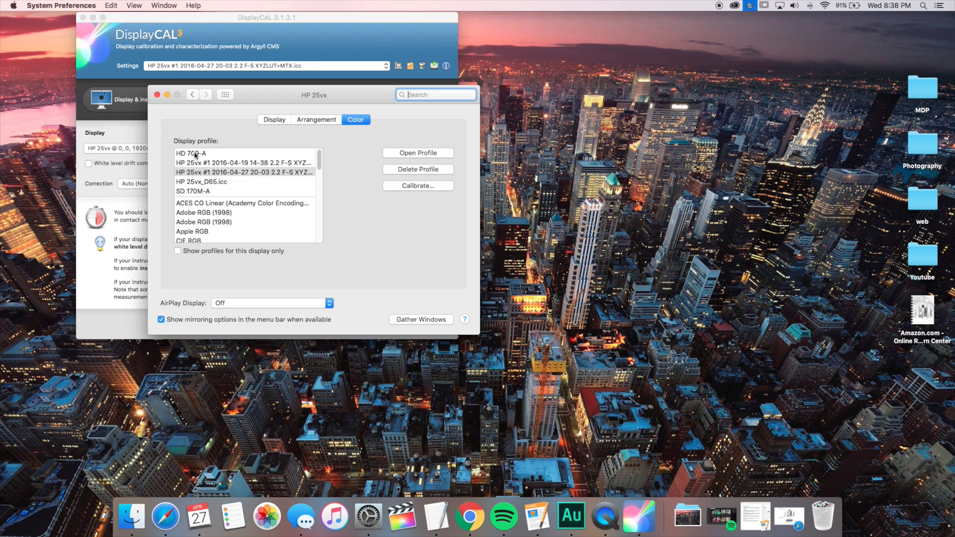
click(243, 163)
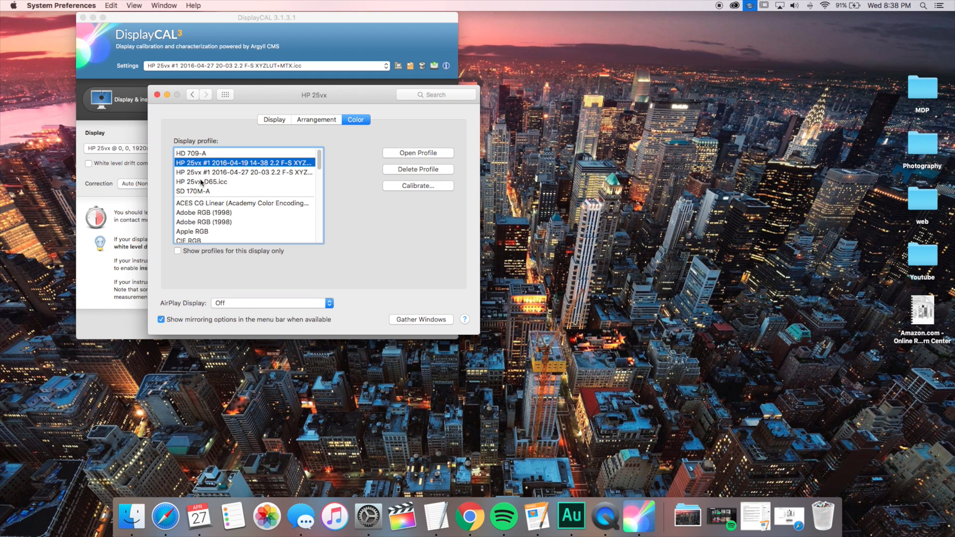
click(243, 172)
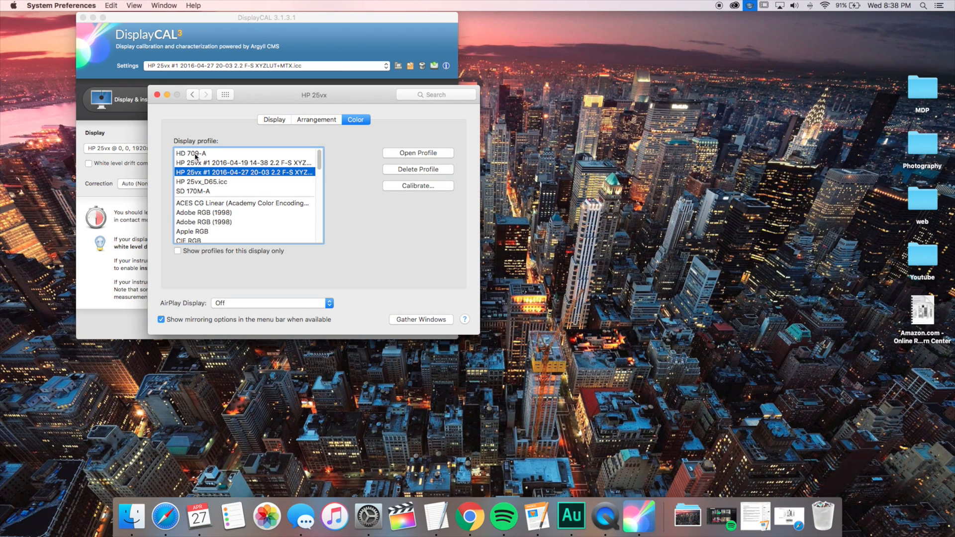
Compare the HP 25vx_D65.icc and HD 709-A profiles, finishing on the new 2016-04-27 profile.
click(201, 181)
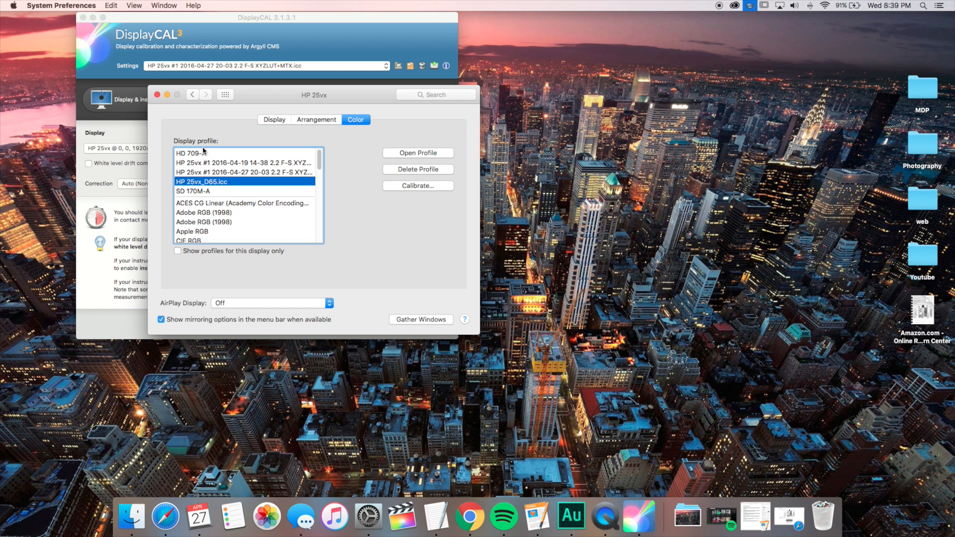
click(243, 173)
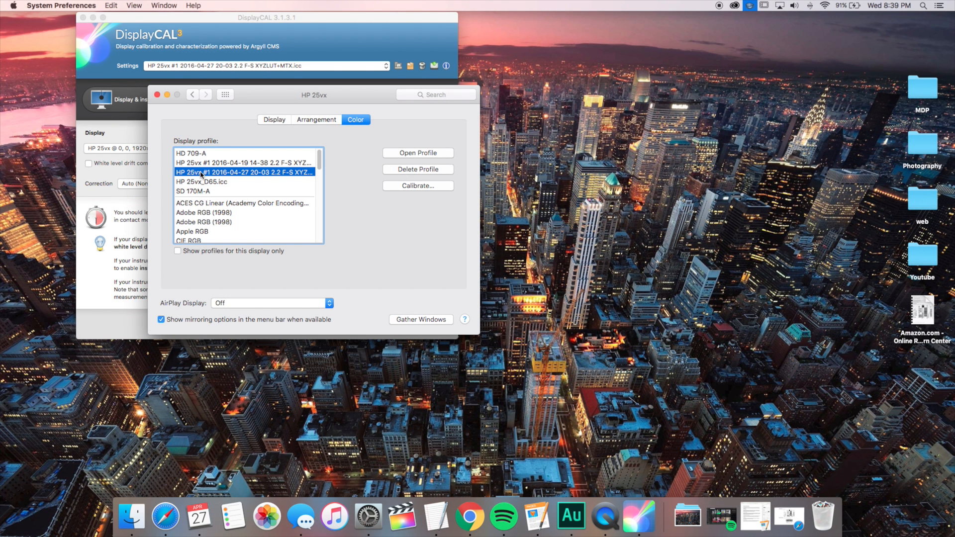
click(201, 181)
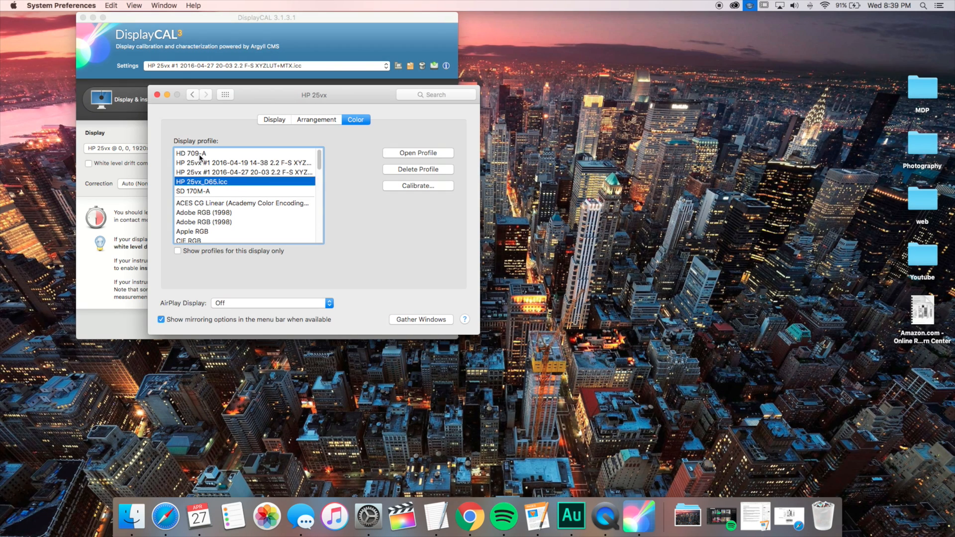
click(195, 154)
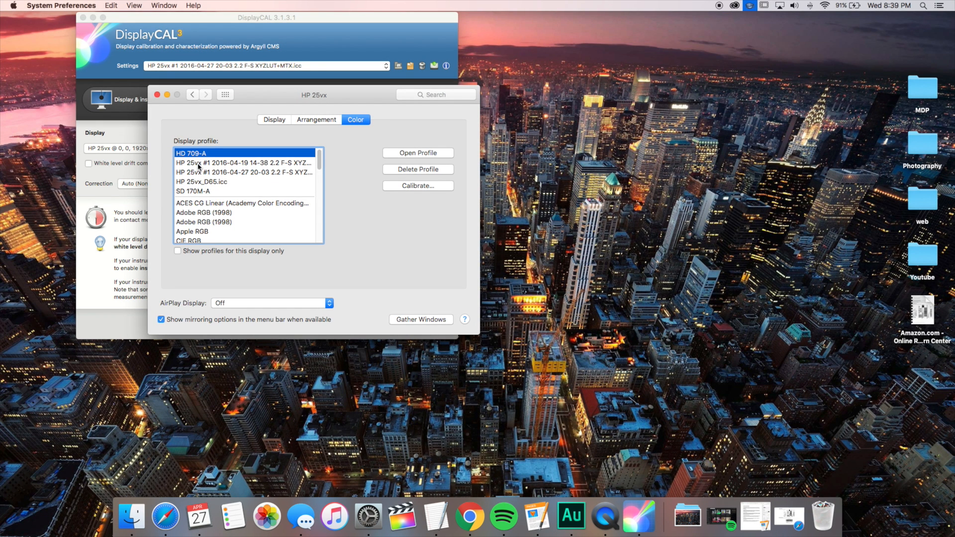
click(245, 172)
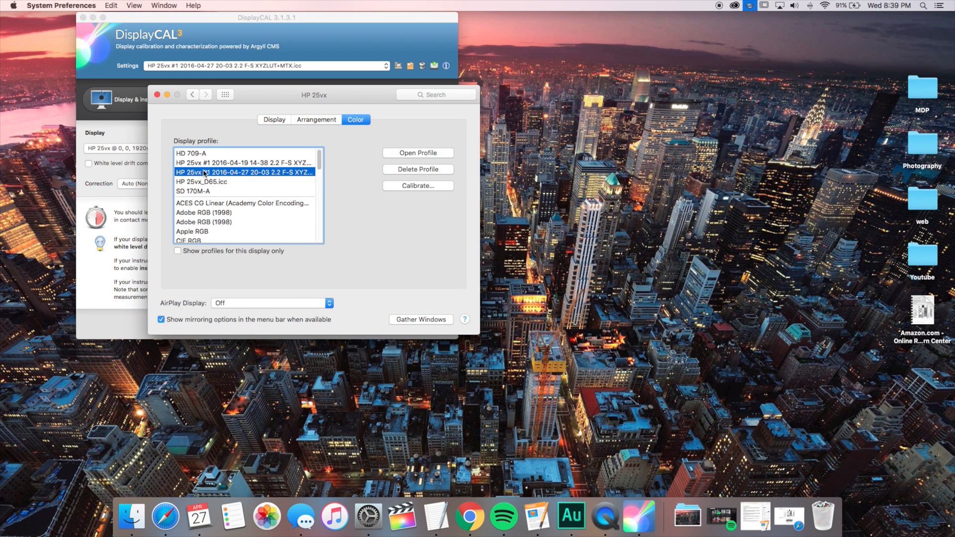